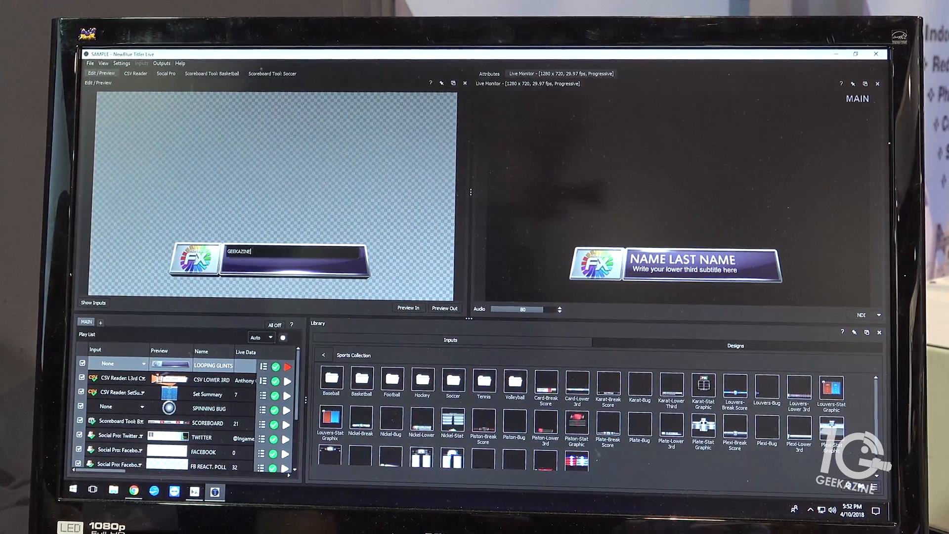
Change the live lower-third title from the placeholder name, typing 'GEEKAZINE' along the way
click(287, 366)
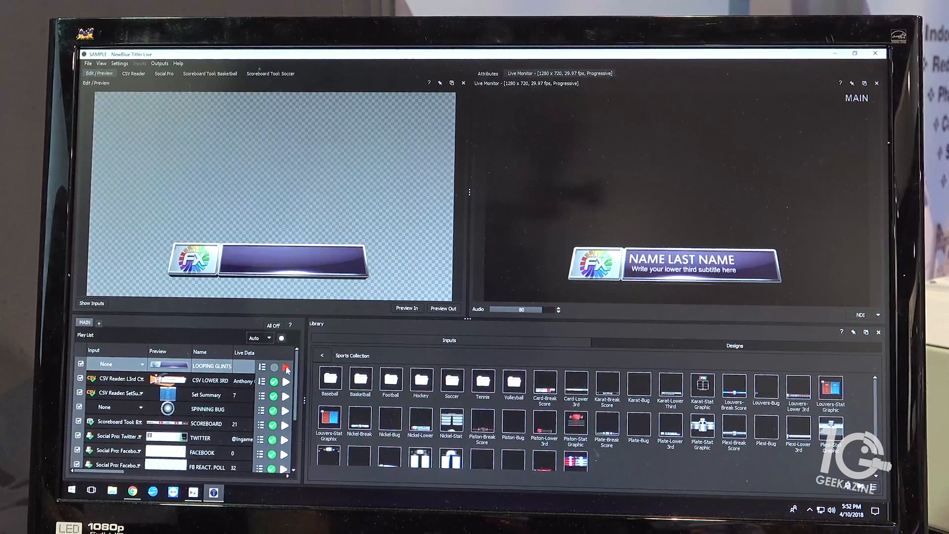
click(285, 367)
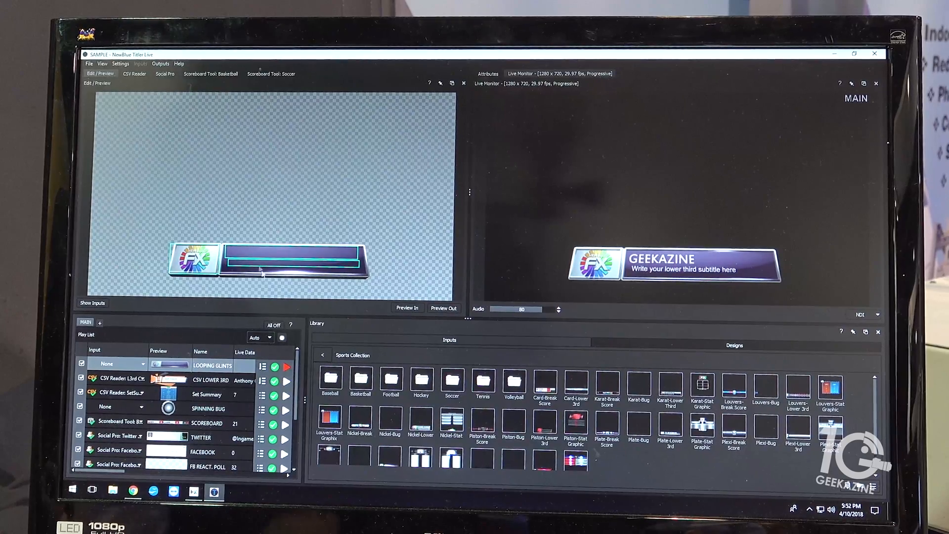
text(GEEKAZINE)
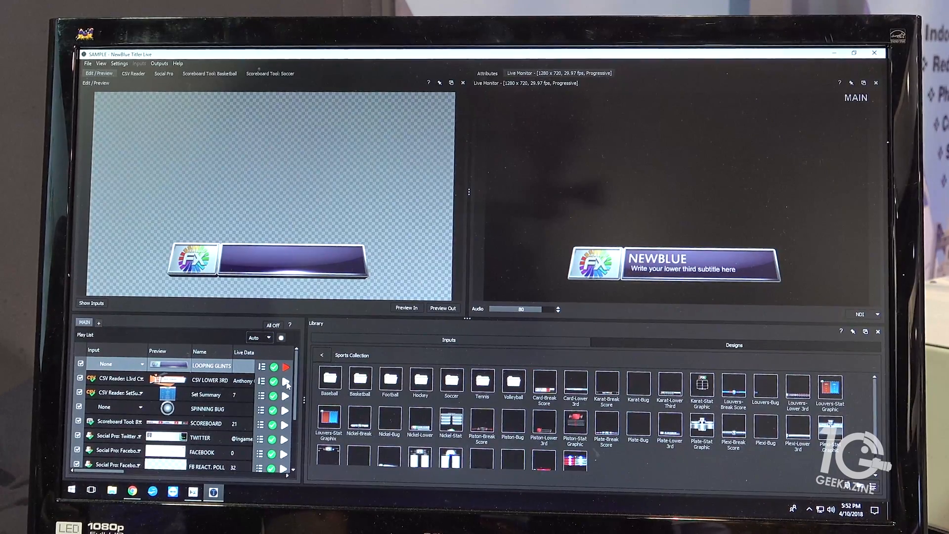
Replace the edited lower third with the CSV player lower third and show its data table
click(285, 381)
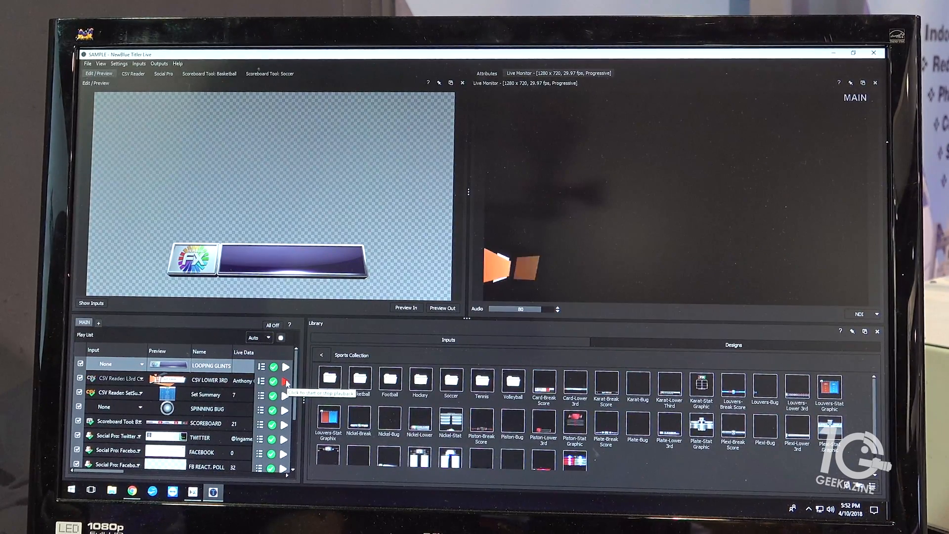
click(285, 380)
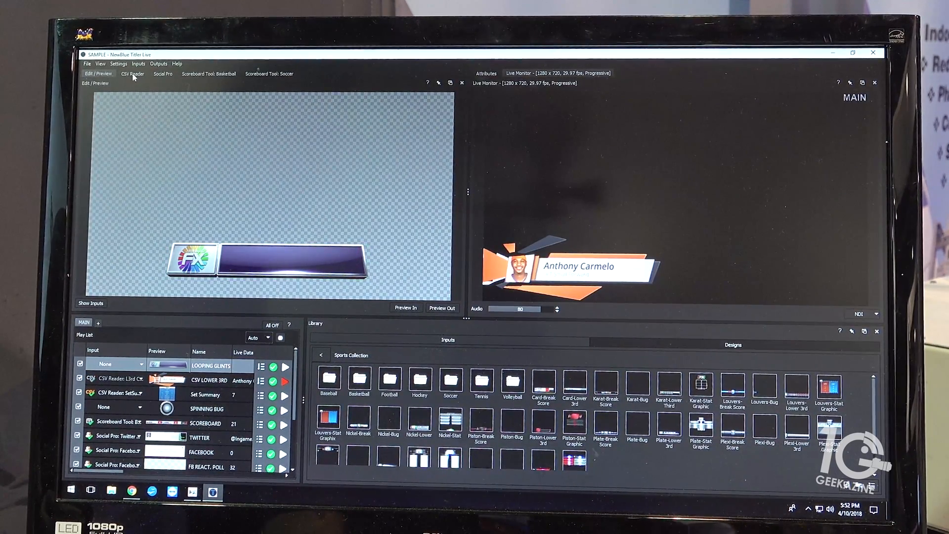
click(132, 74)
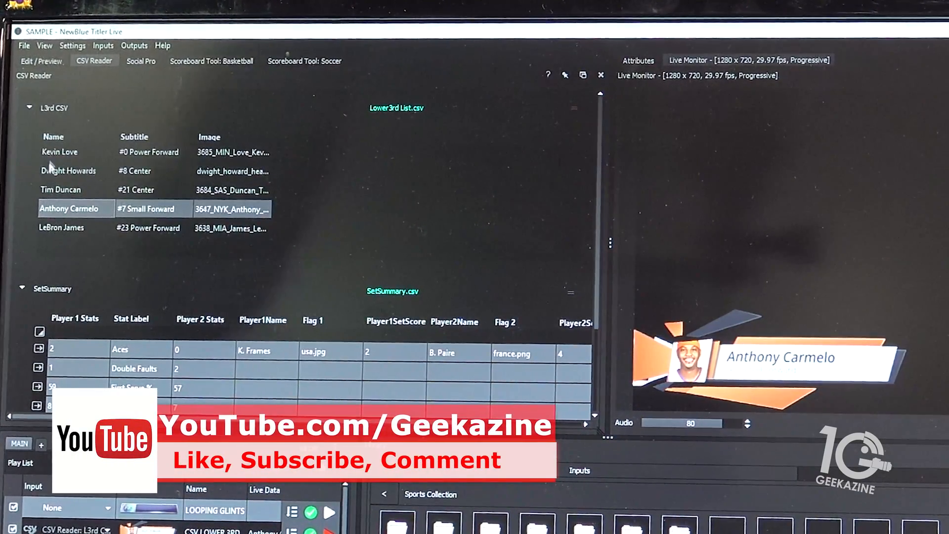
Cycle the lower third through Kevin Love, Dwight Howards, Tim Duncan and Anthony Carmelo
click(60, 152)
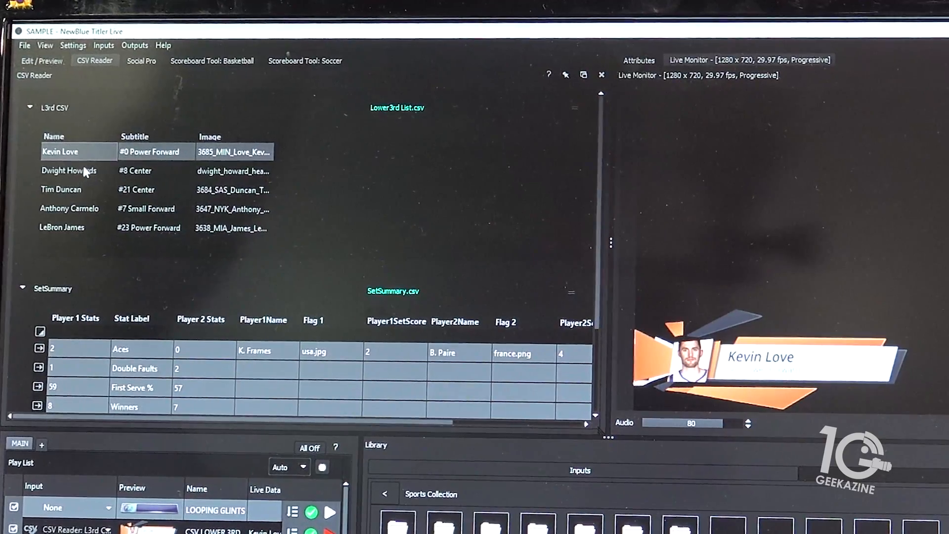
click(69, 170)
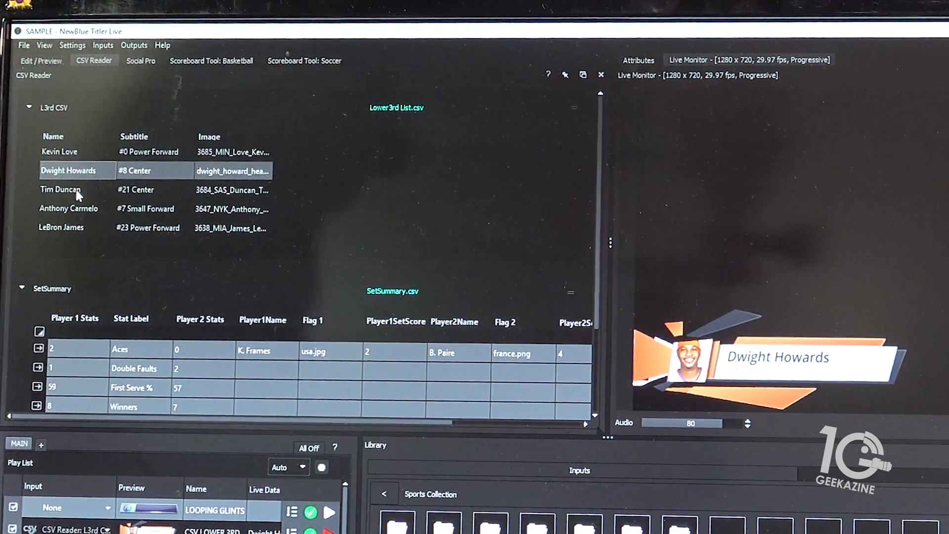
click(68, 208)
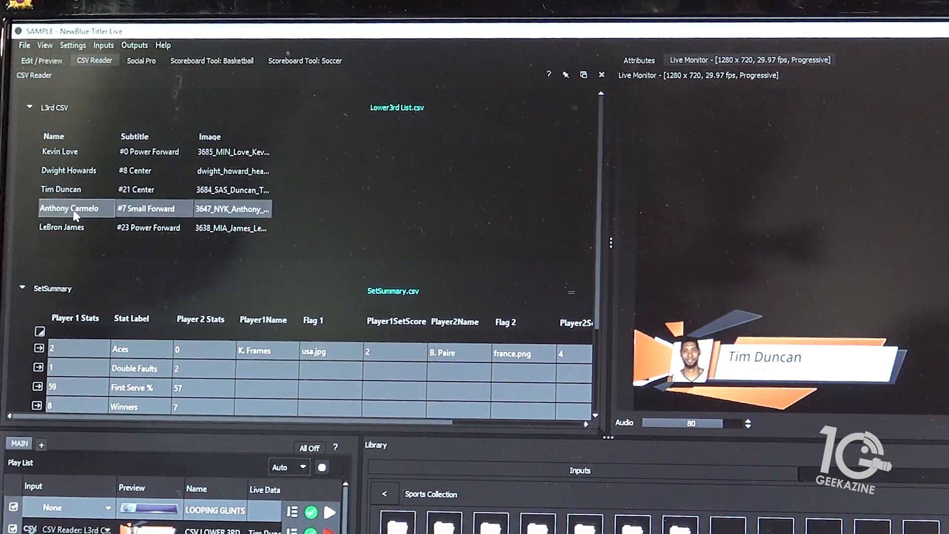
click(69, 208)
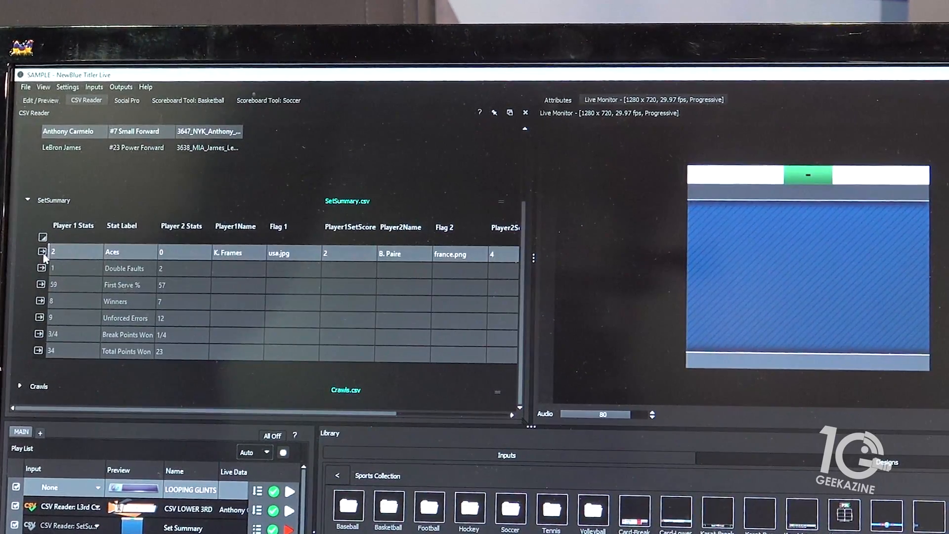
Add the Aces, First Serve % and Unforced Errors lines to the on-air summary
click(39, 251)
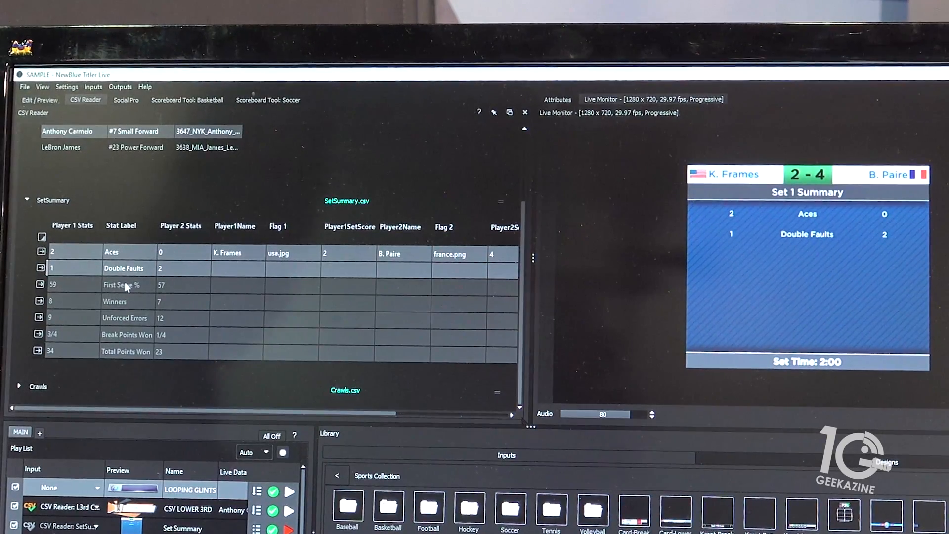
click(121, 285)
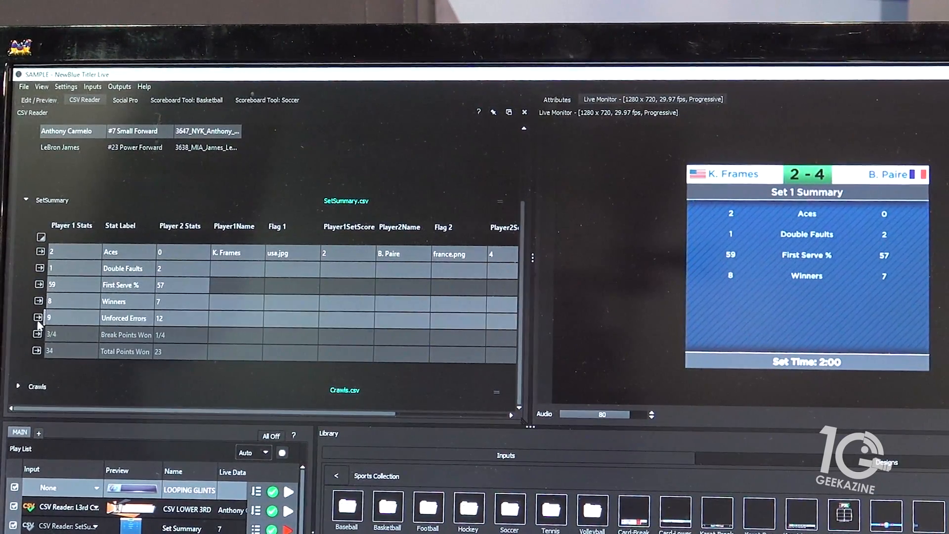
click(41, 318)
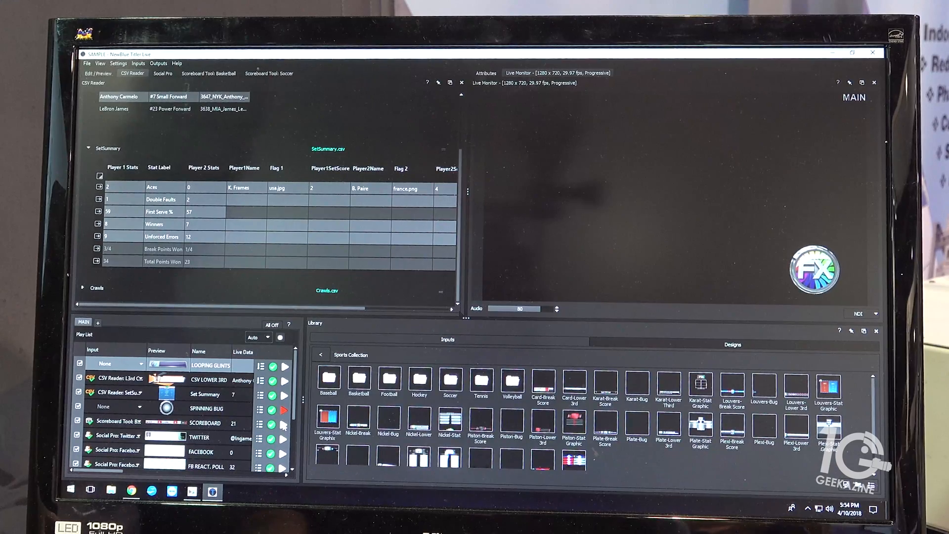
Play the SCOREBOARD item to bring the basketball scoreboard on air
click(285, 394)
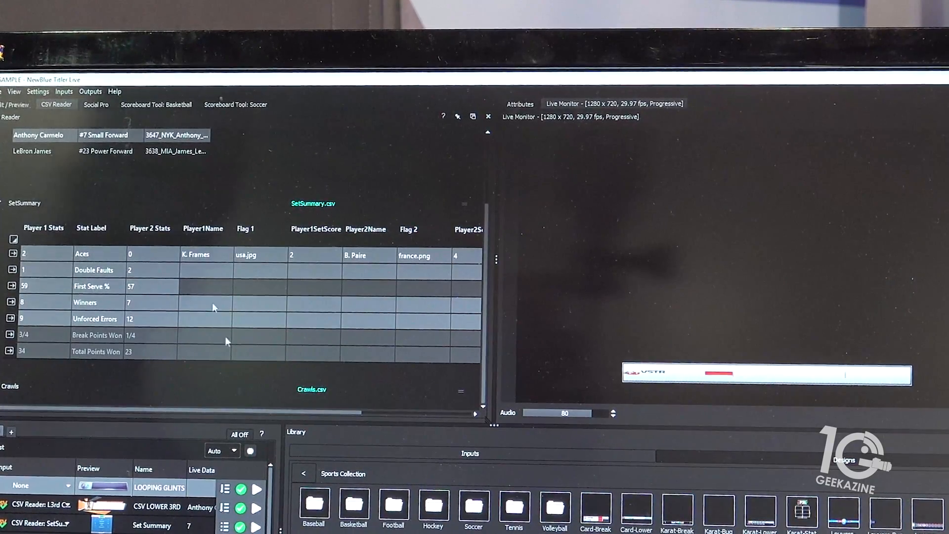
Start a 12-minute game clock, then score 1 for Visitor and 2 for Home
click(156, 104)
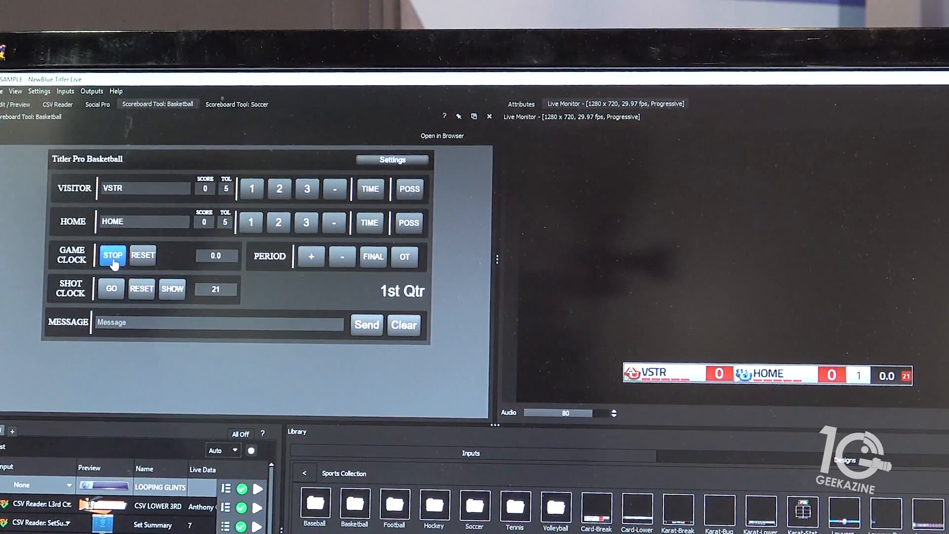
click(113, 255)
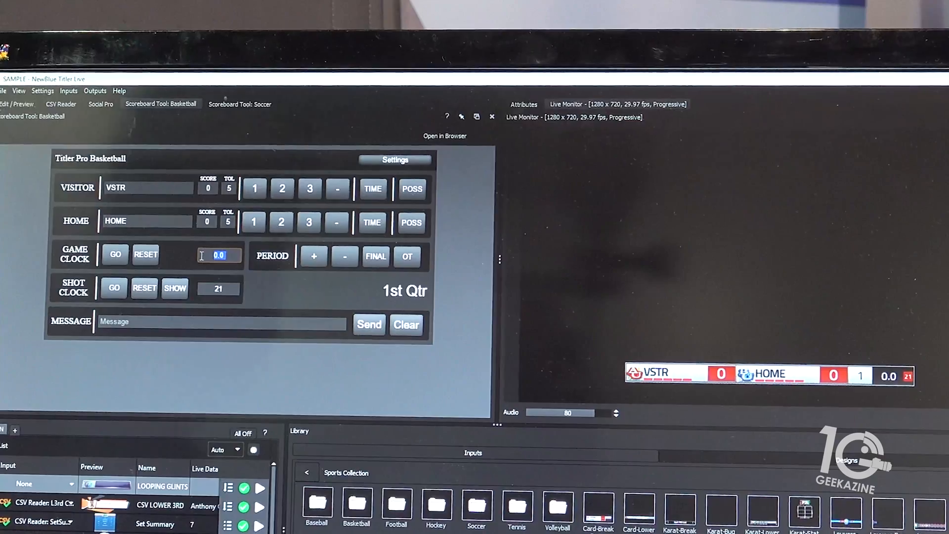
text(12)
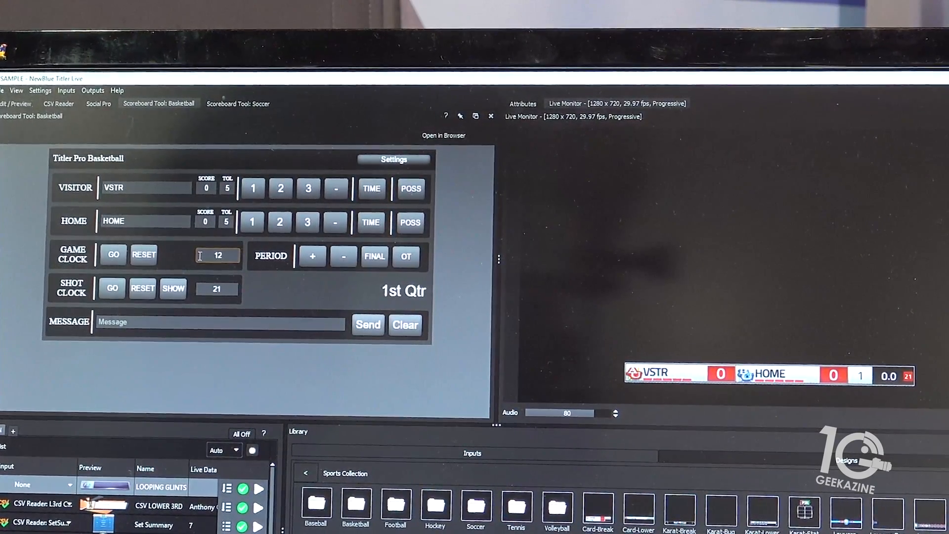
click(113, 254)
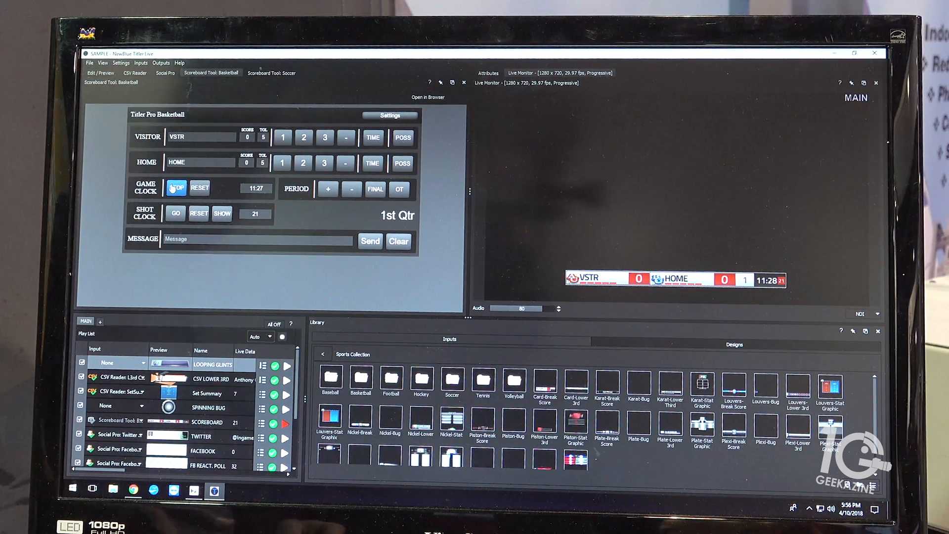
click(281, 137)
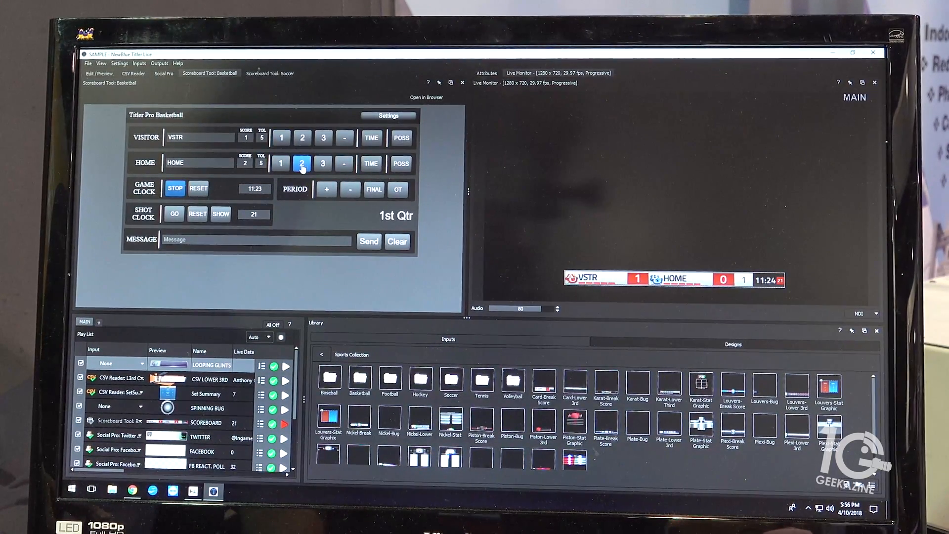
click(304, 163)
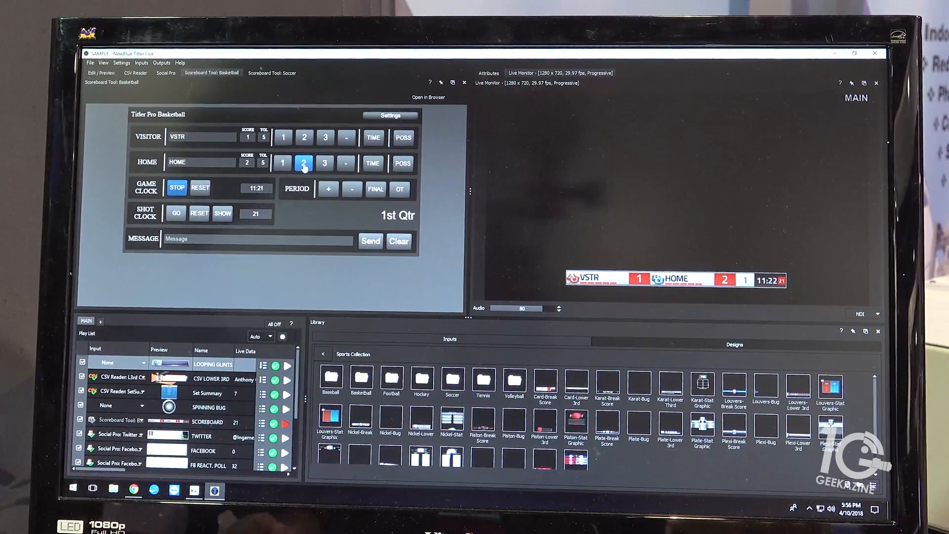